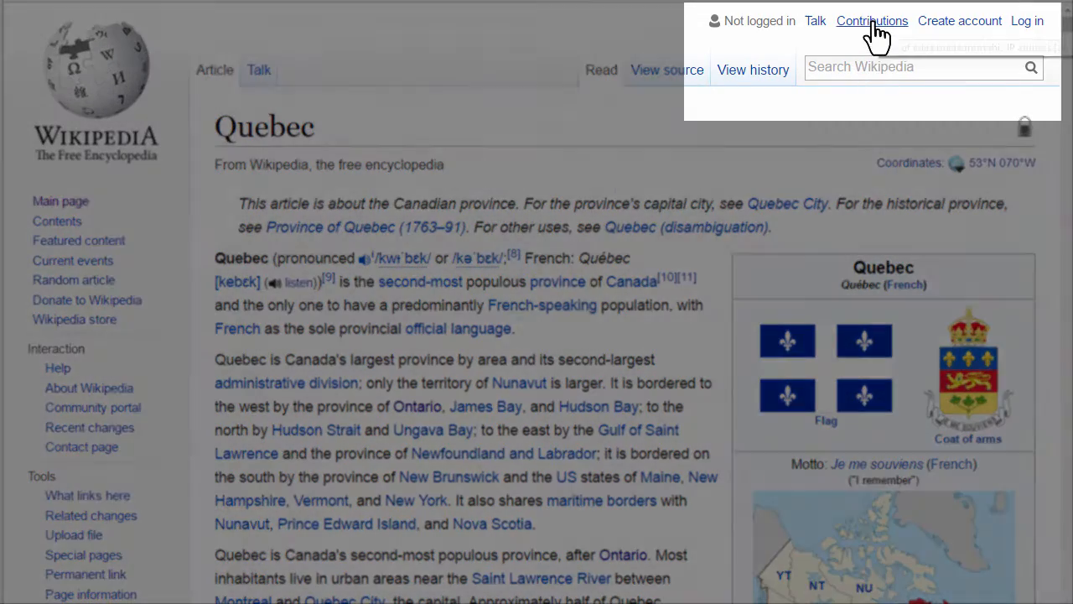
mouse_move(1026, 20)
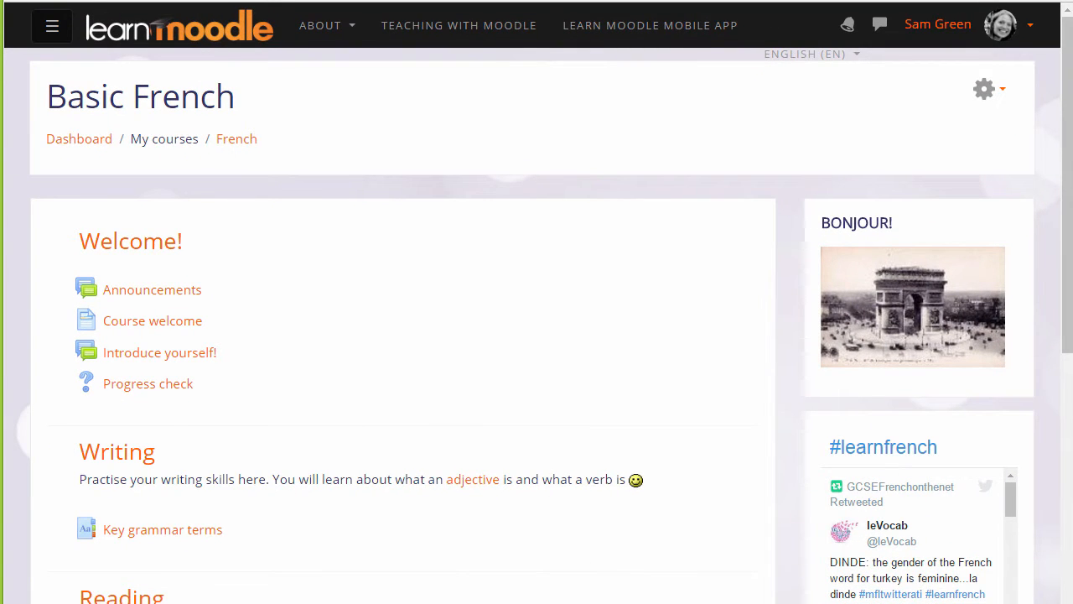
Turn editing on for the Basic French course via the gear menu
click(982, 89)
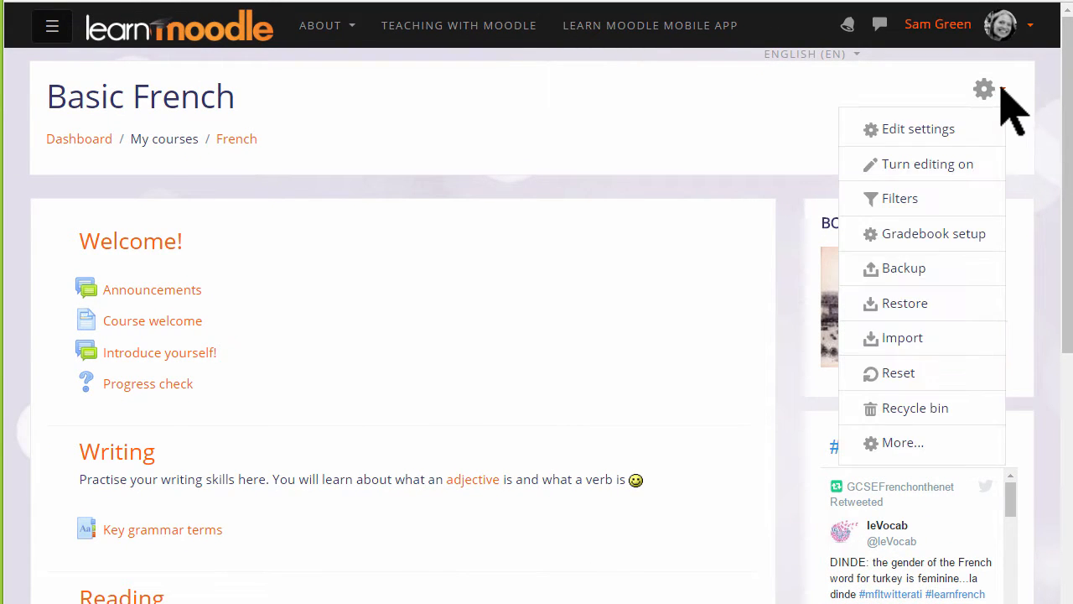
mouse_move(927, 165)
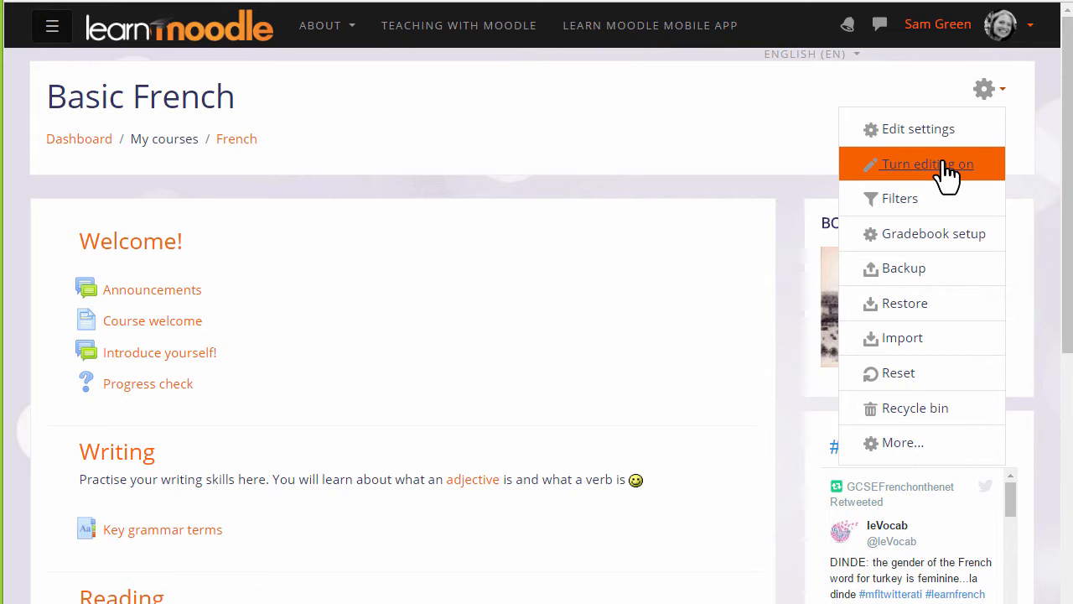
click(927, 164)
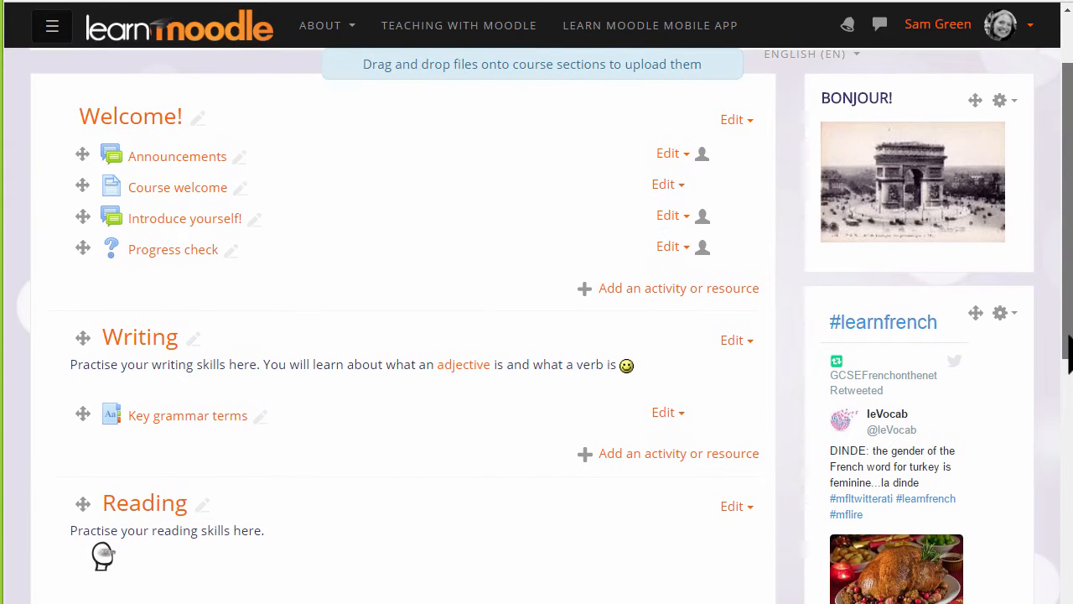
scroll(down, 3)
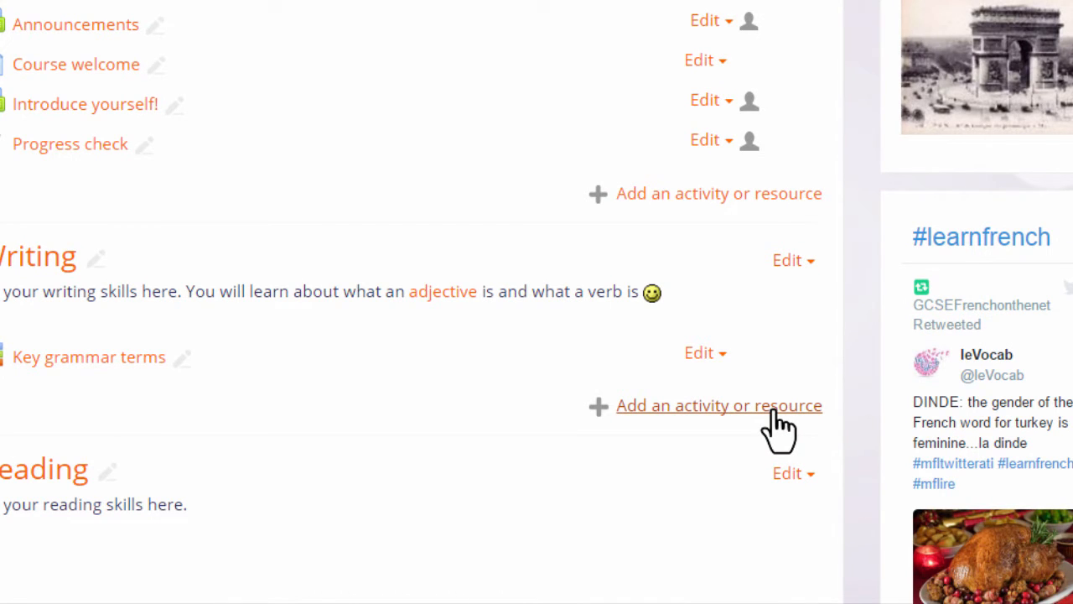
Add a new Wiki activity to the Writing section from the activity chooser
click(718, 404)
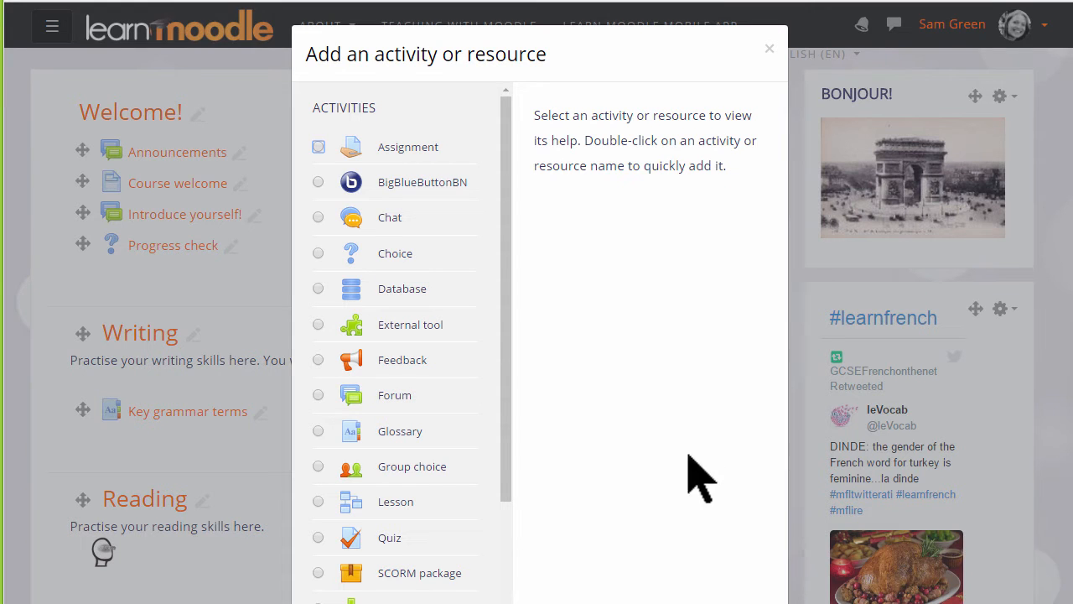
scroll(down, 3)
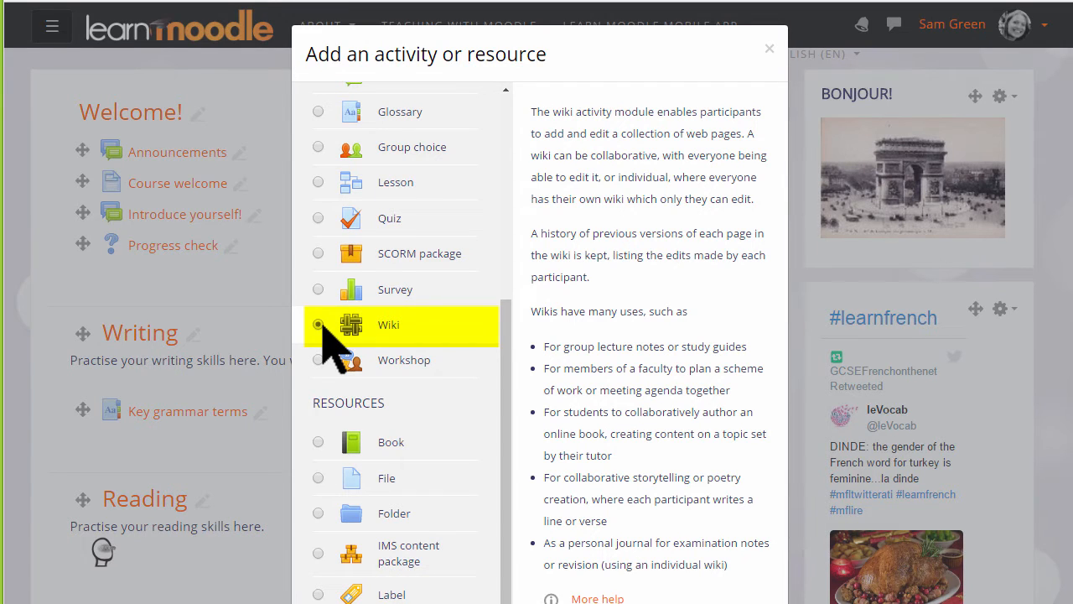
click(318, 325)
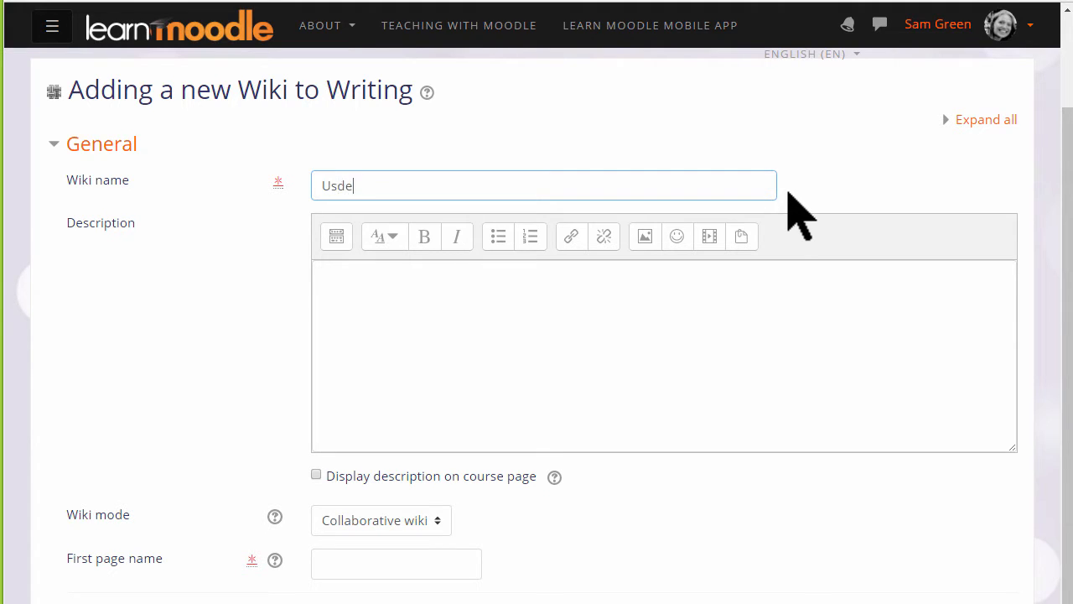
Name the wiki 'Useful language websites' with description 'Add your useful sites for learning languages here'
text(Useful language websites)
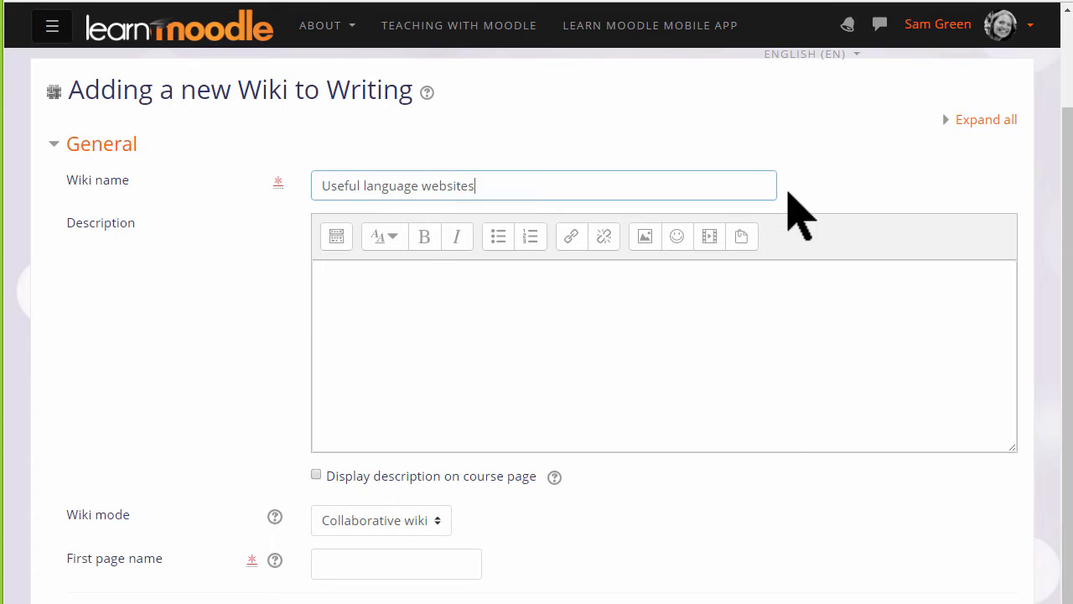
text(Add you)
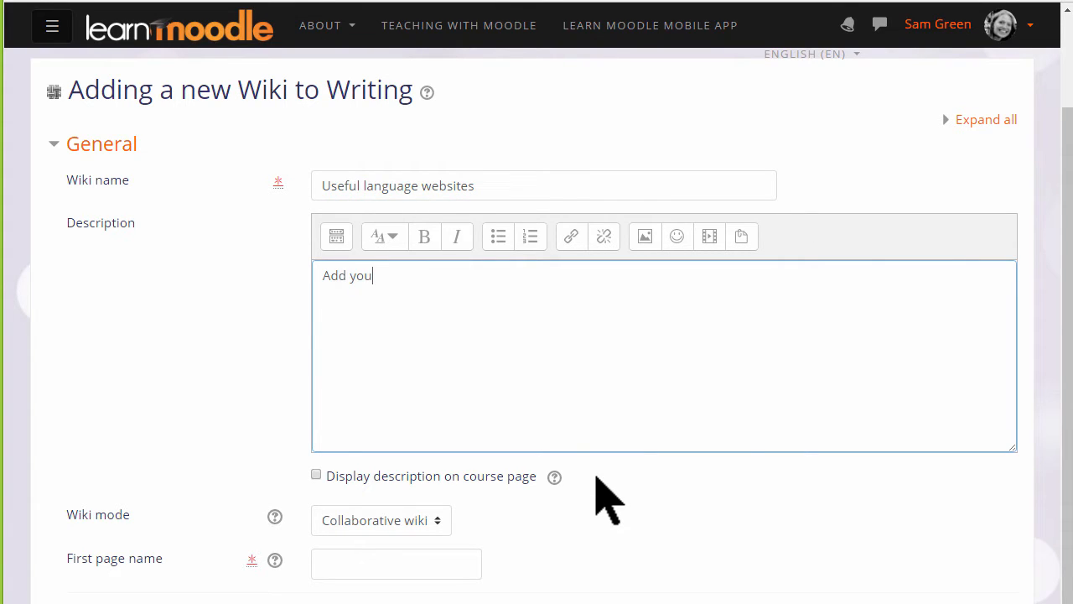
text(r useful sit)
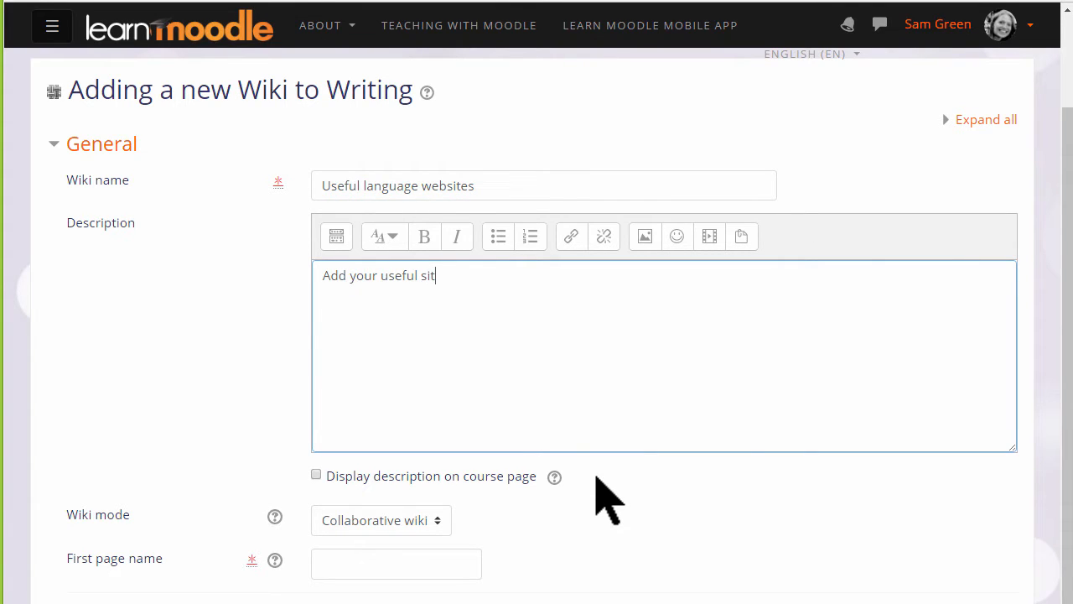
text(es for learning languages here)
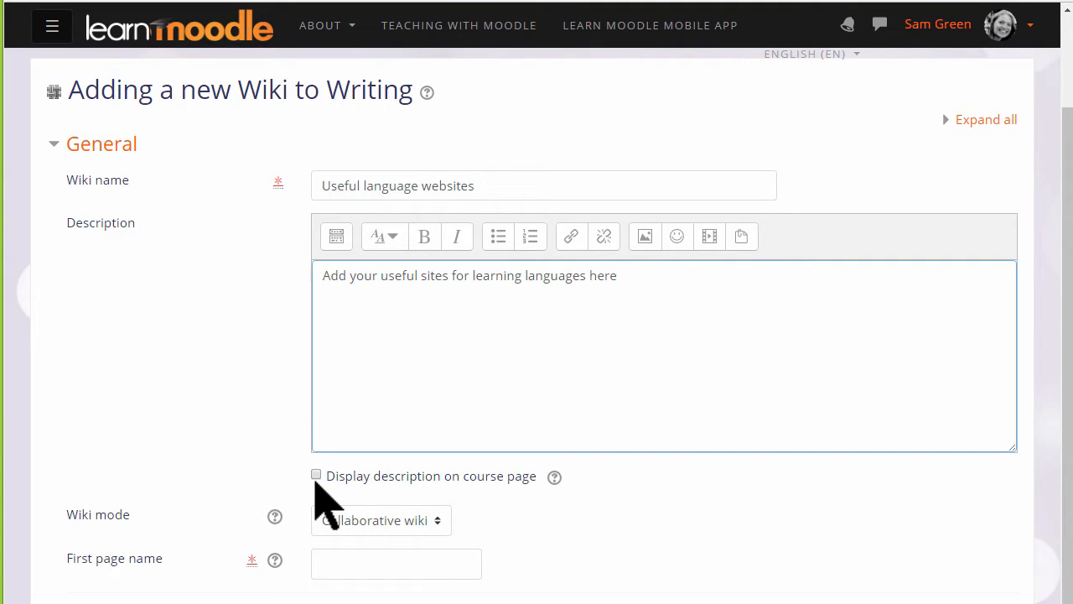
scroll(down, 3)
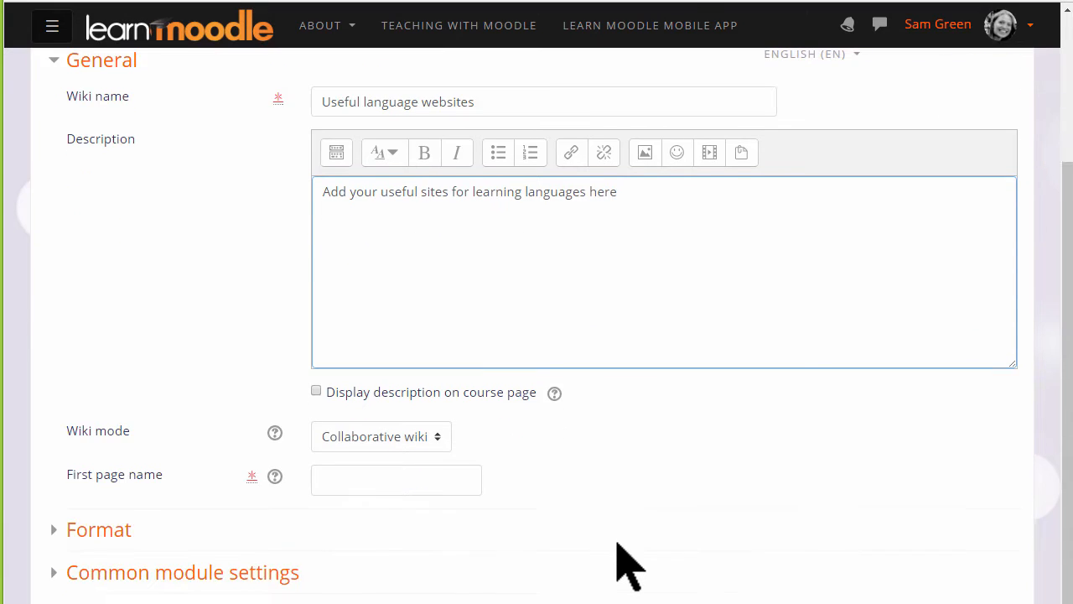
scroll(down, 3)
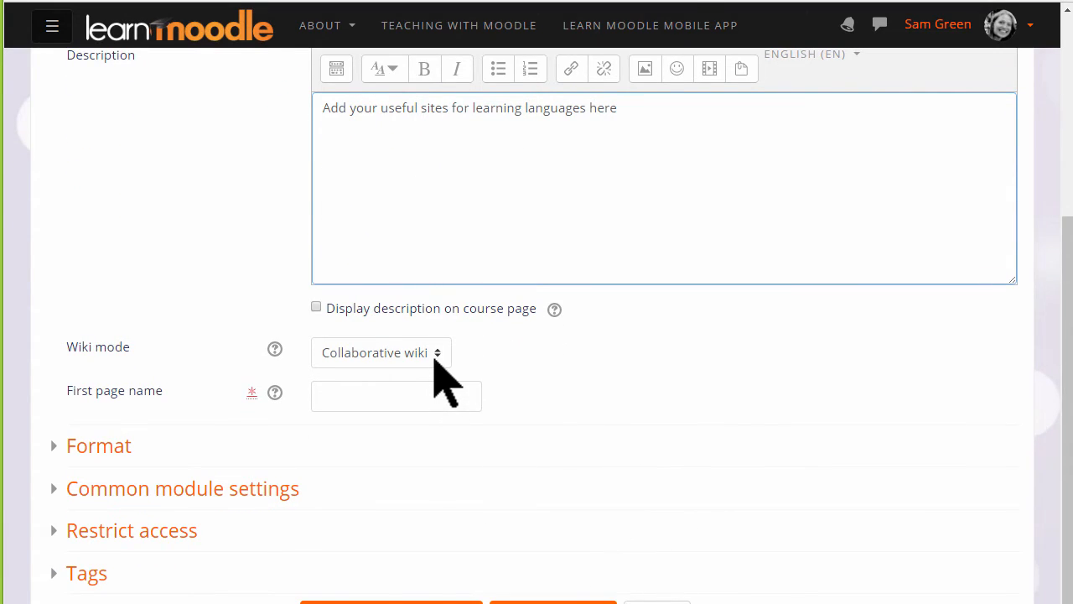
click(380, 352)
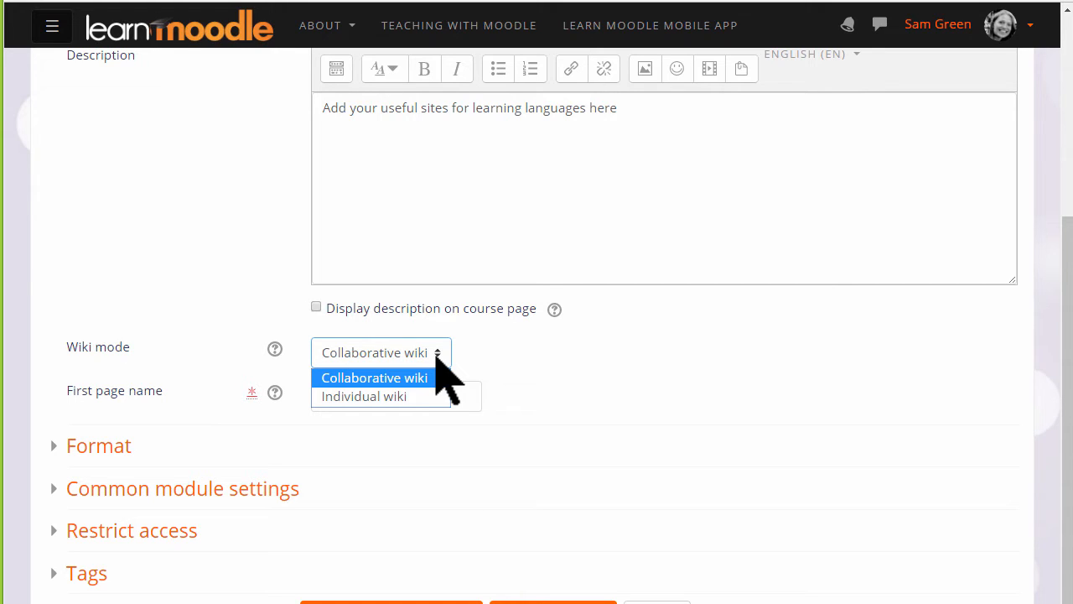
click(374, 376)
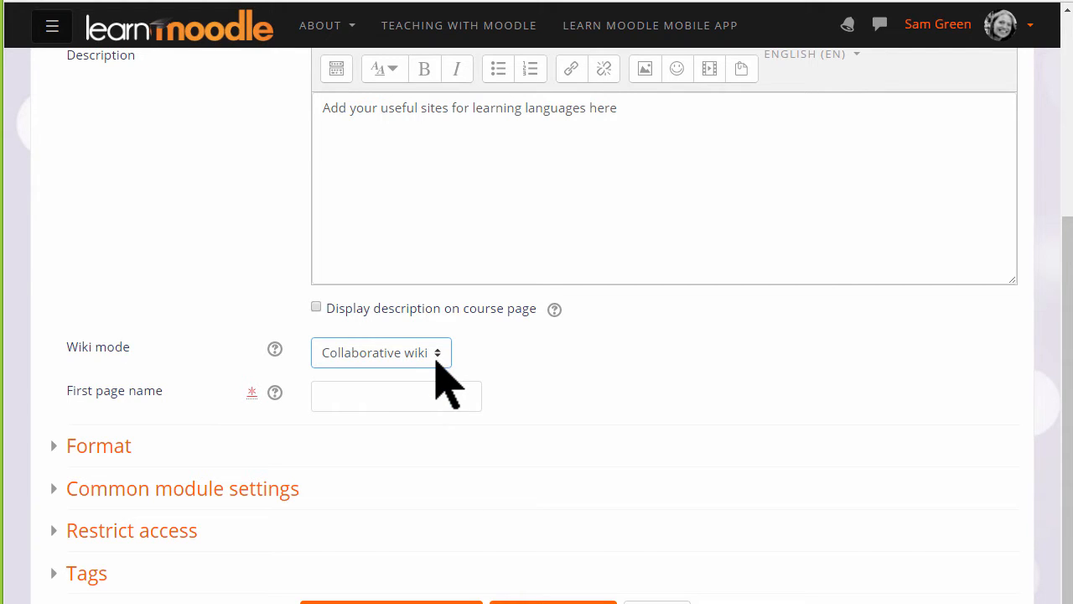
mouse_move(512, 403)
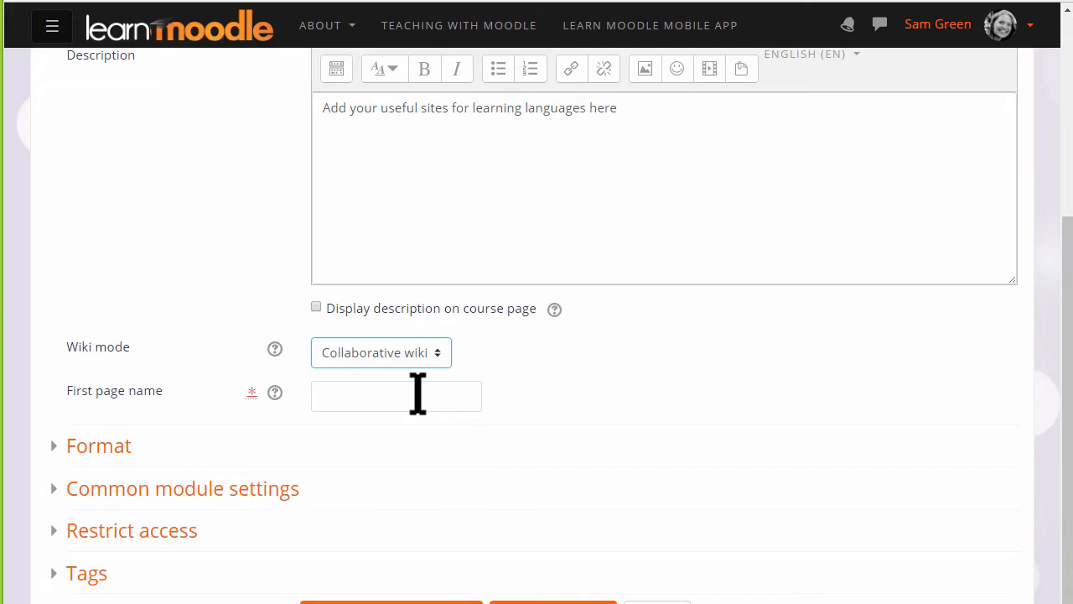
Enter 'Useful language sites' as the wiki's first page name
text(Us)
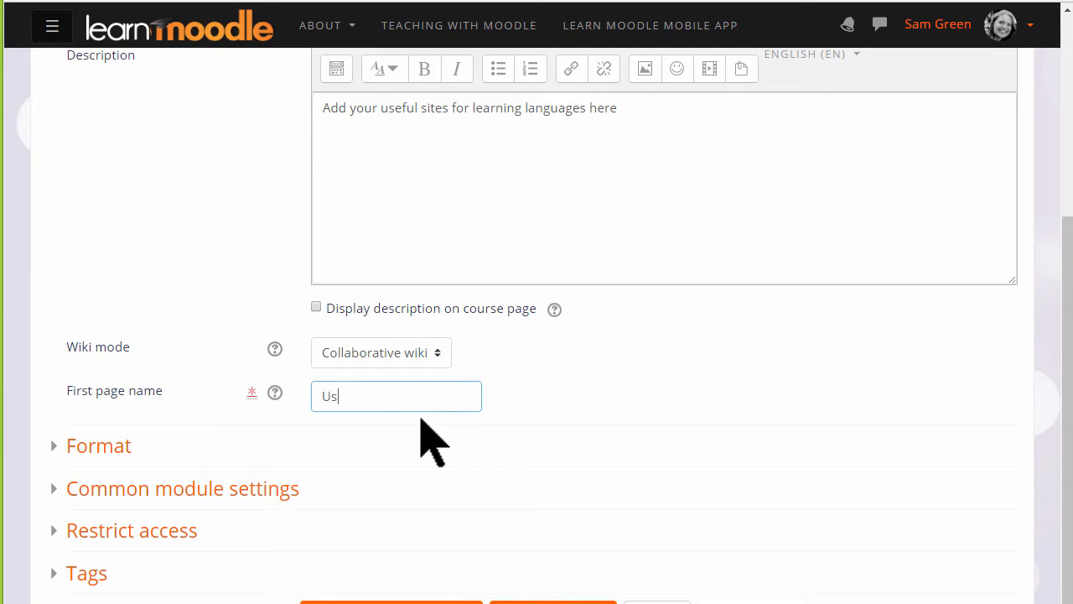
text(eful la)
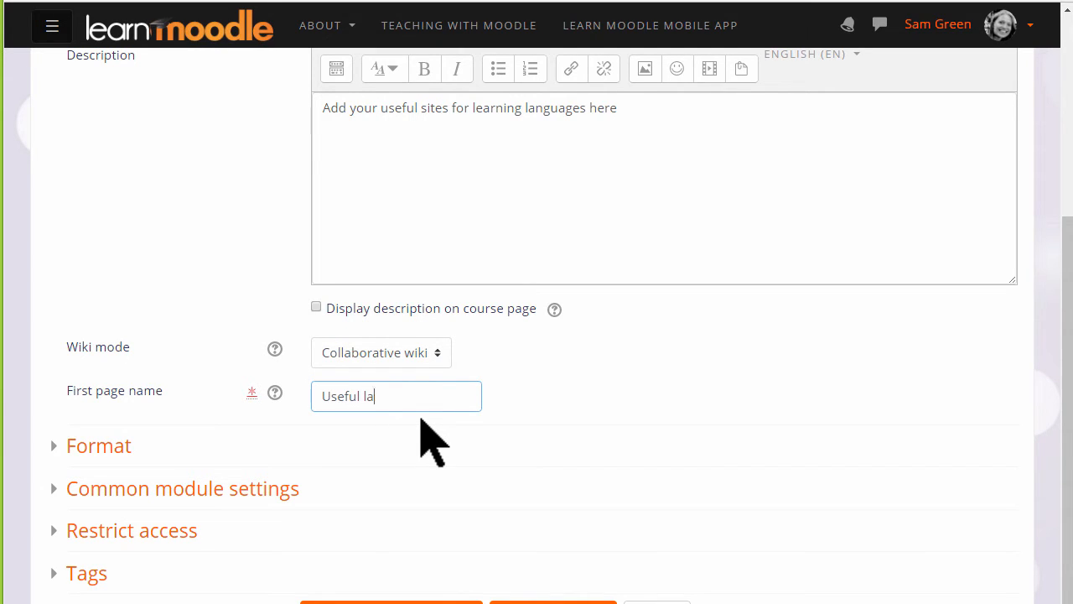
text(nguage sites)
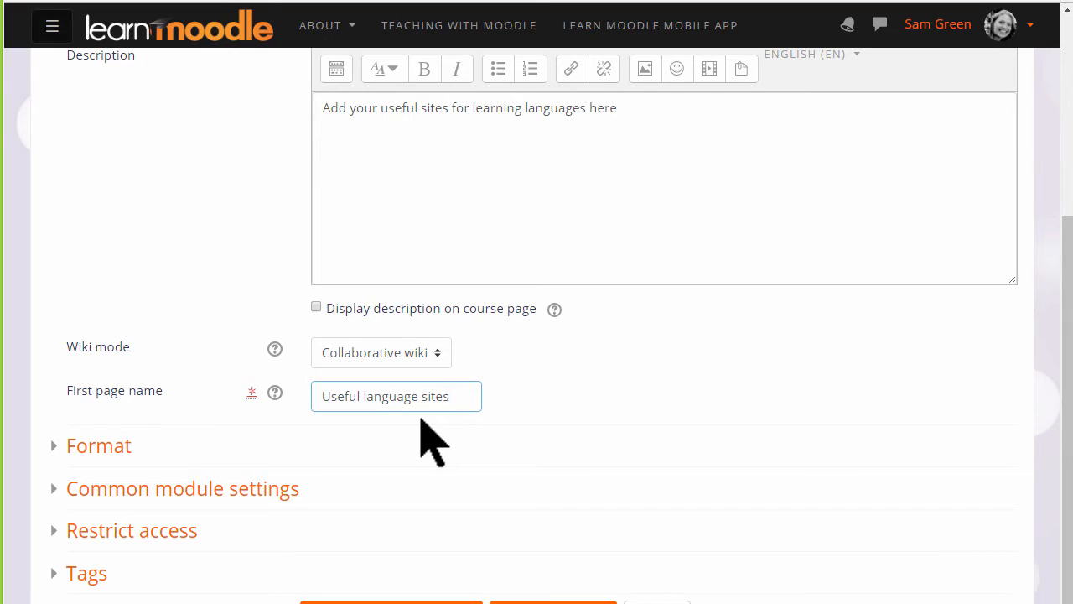
scroll(down, 3)
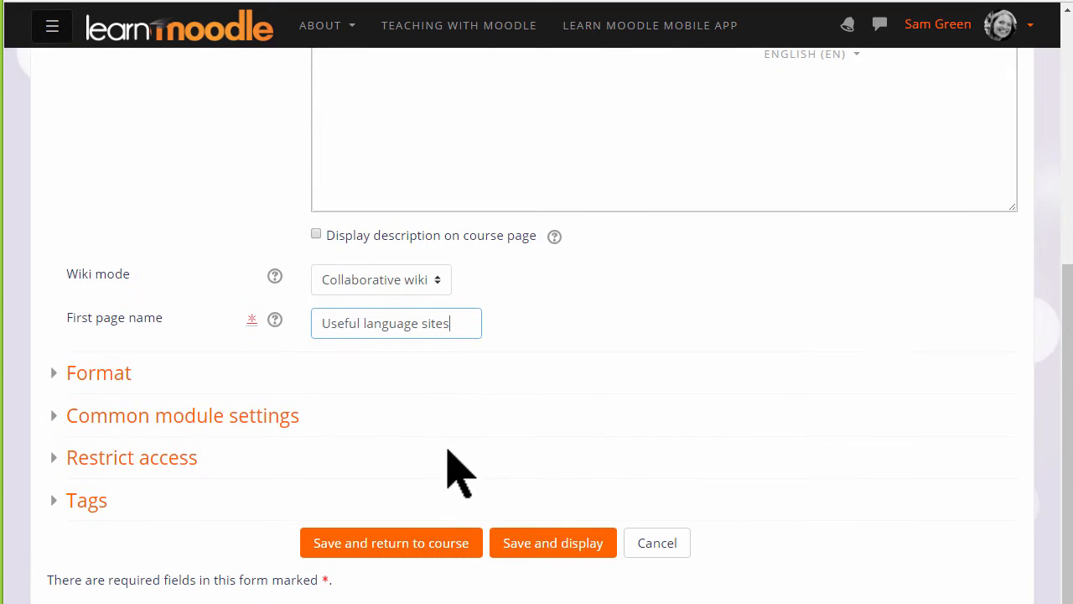
mouse_move(552, 543)
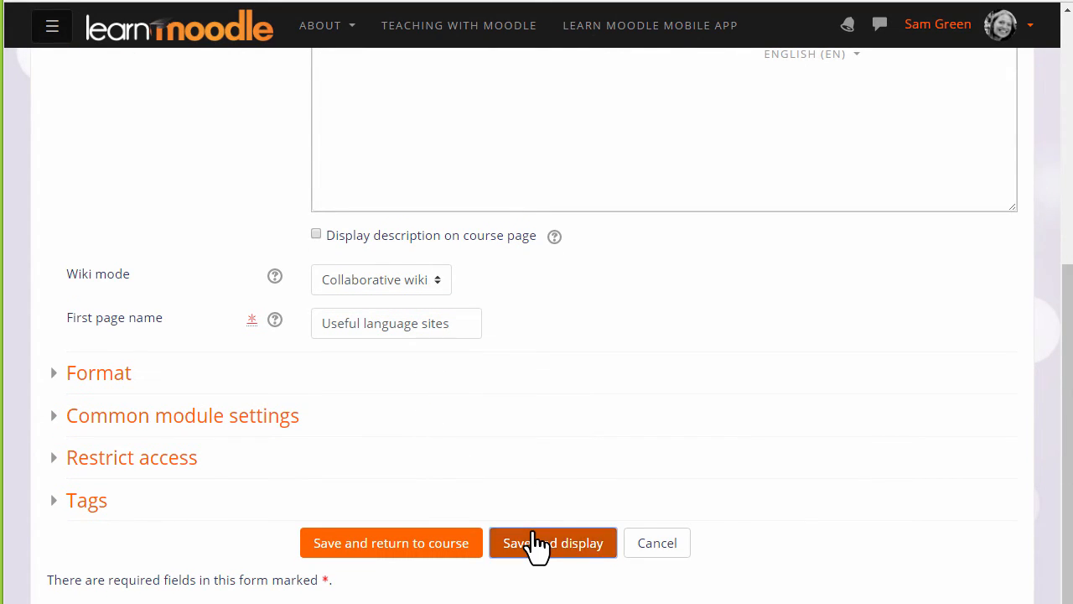
Save the wiki, create its first page and write [[Reading]] and [[Listening]] links in the editor
click(553, 543)
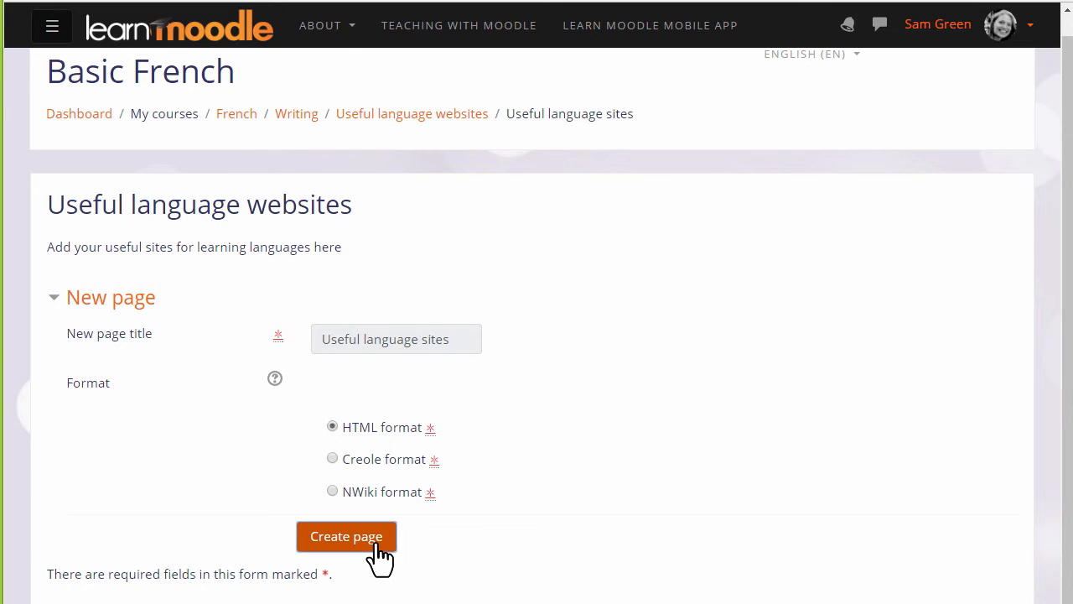
click(345, 536)
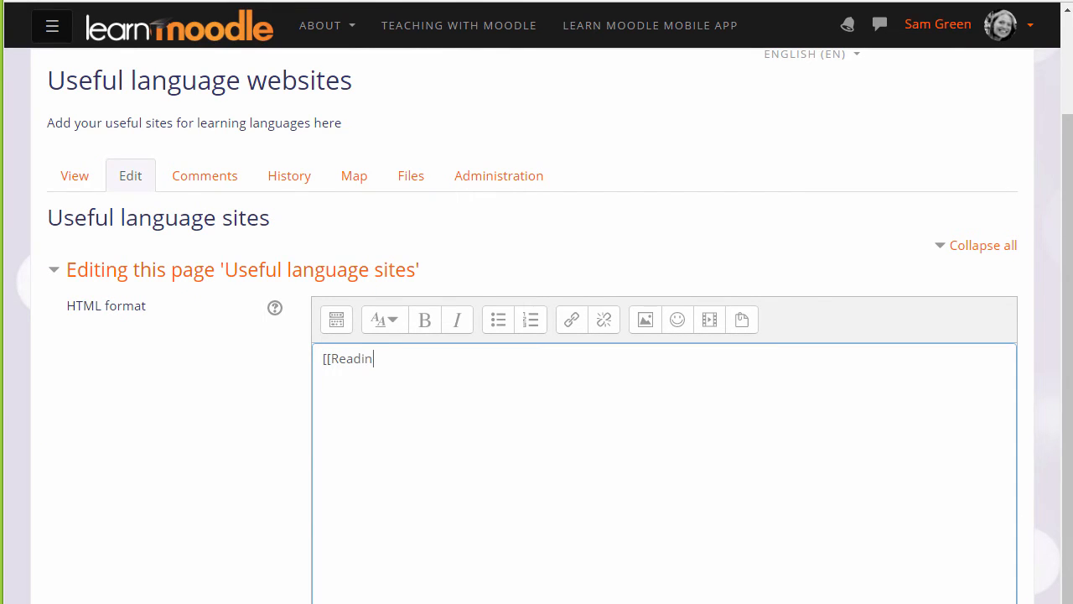
text(g)
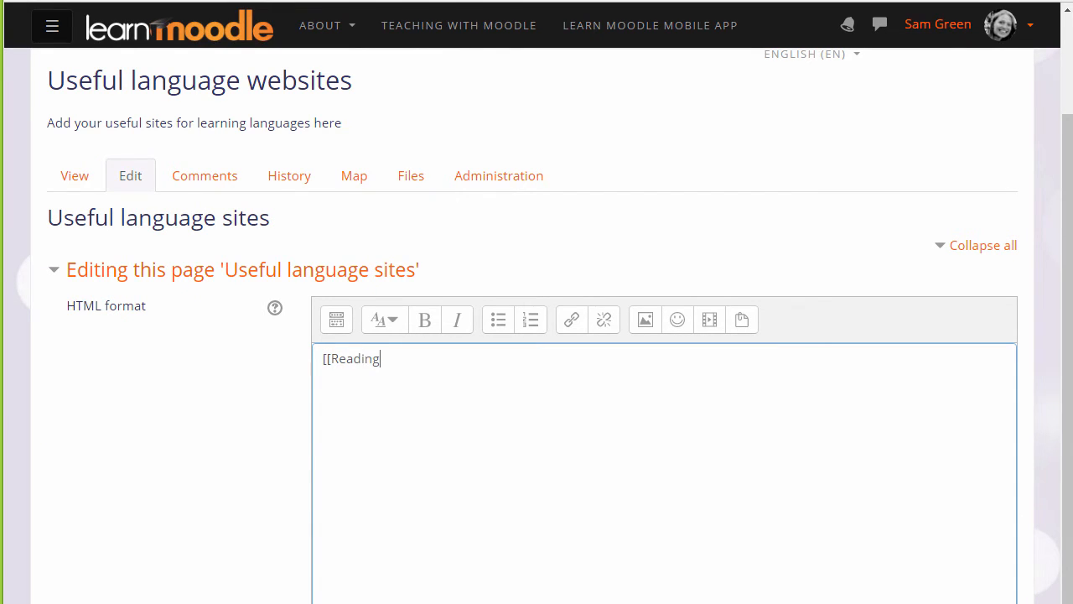
text(]])
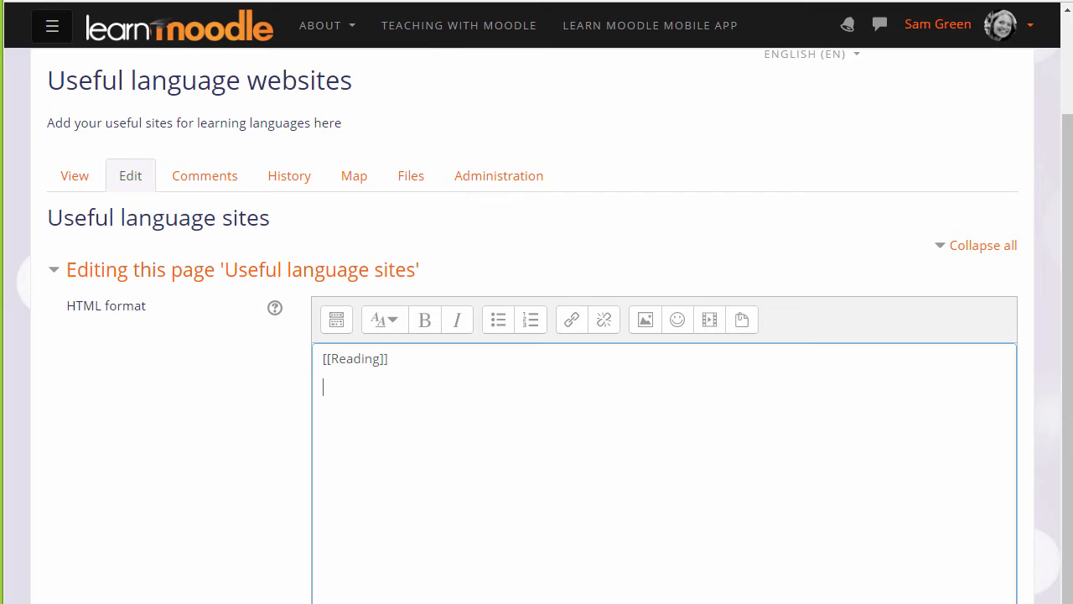
text([)
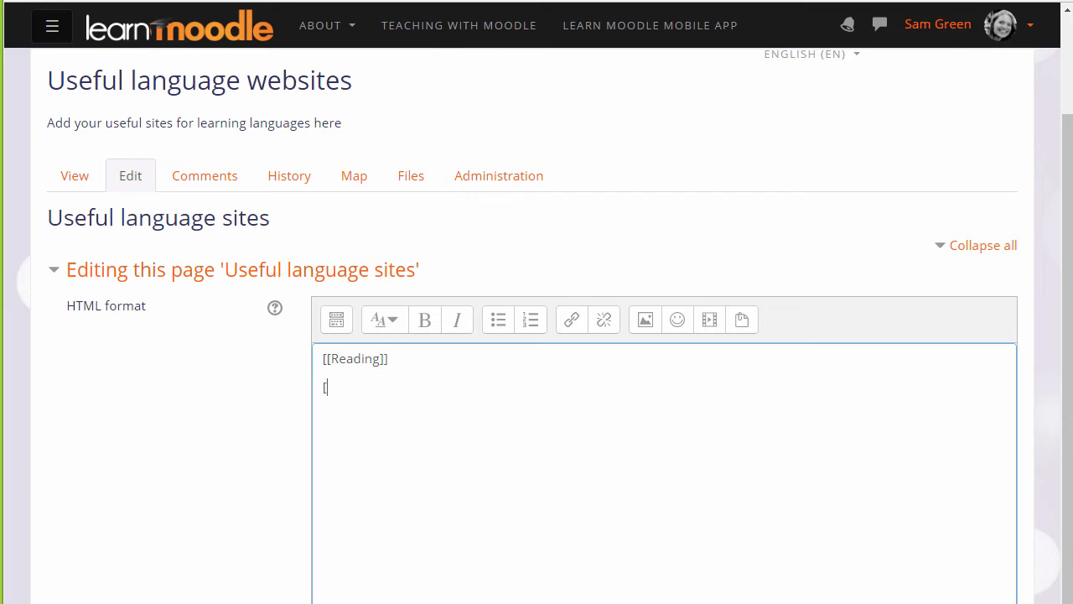
text([[Listening)
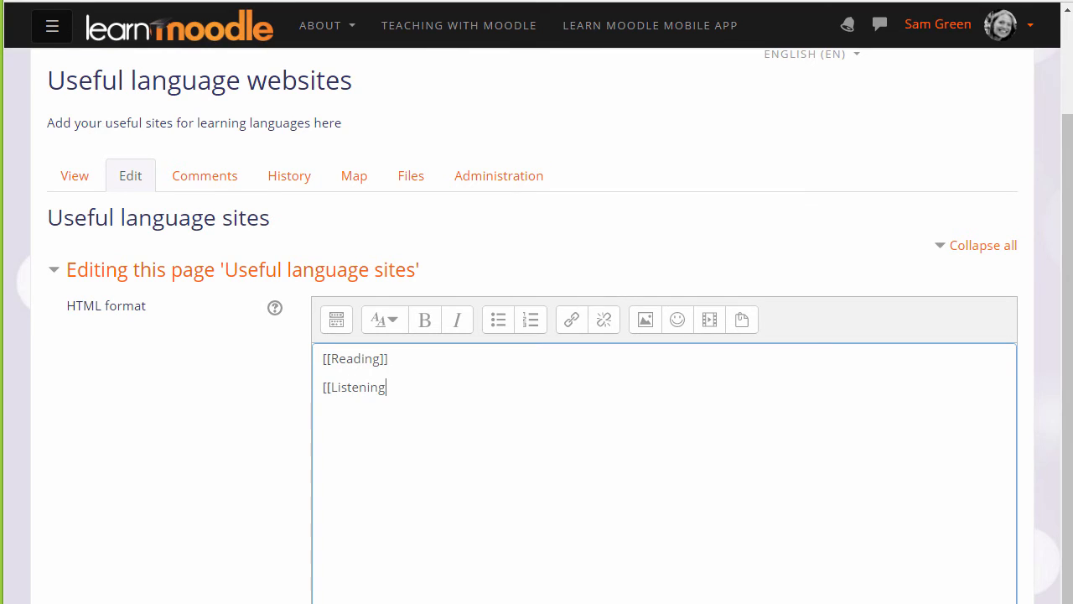
text(]])
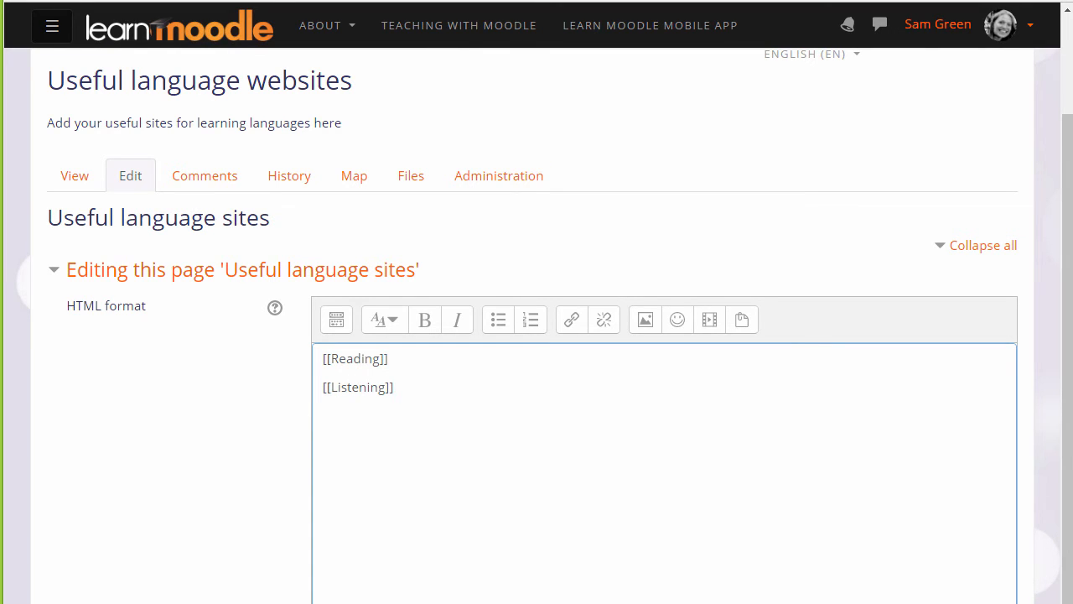
click(394, 385)
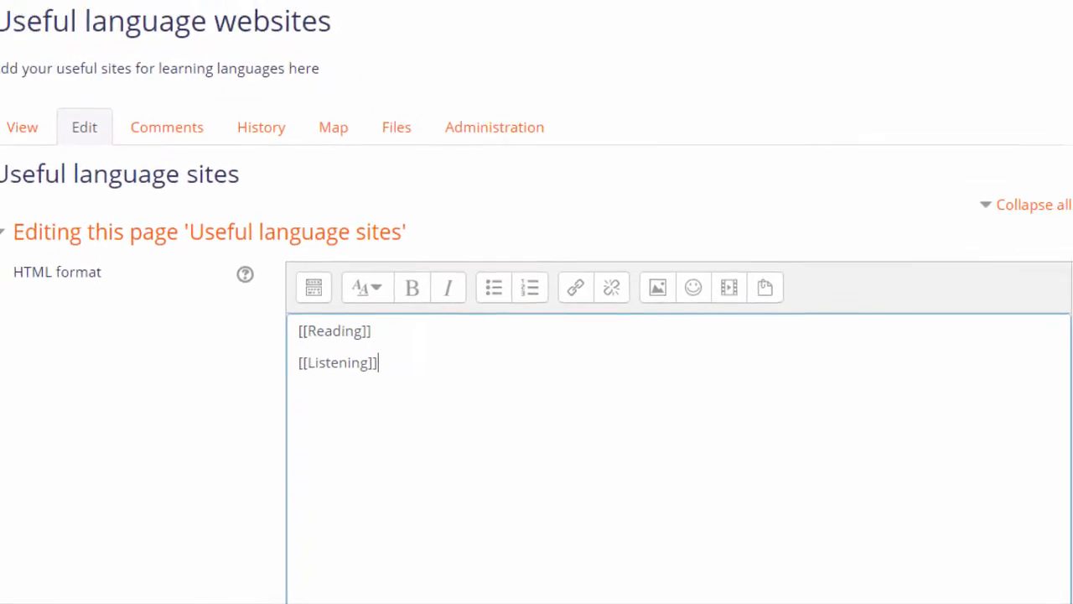
scroll(down, 3)
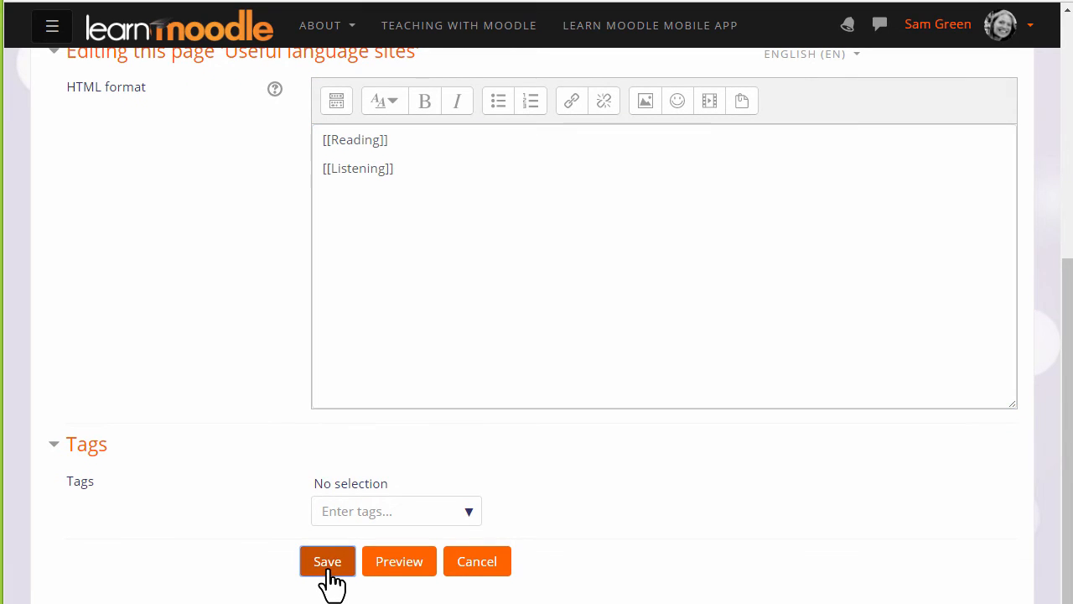
Save the first page so Reading and Listening show as links
click(327, 560)
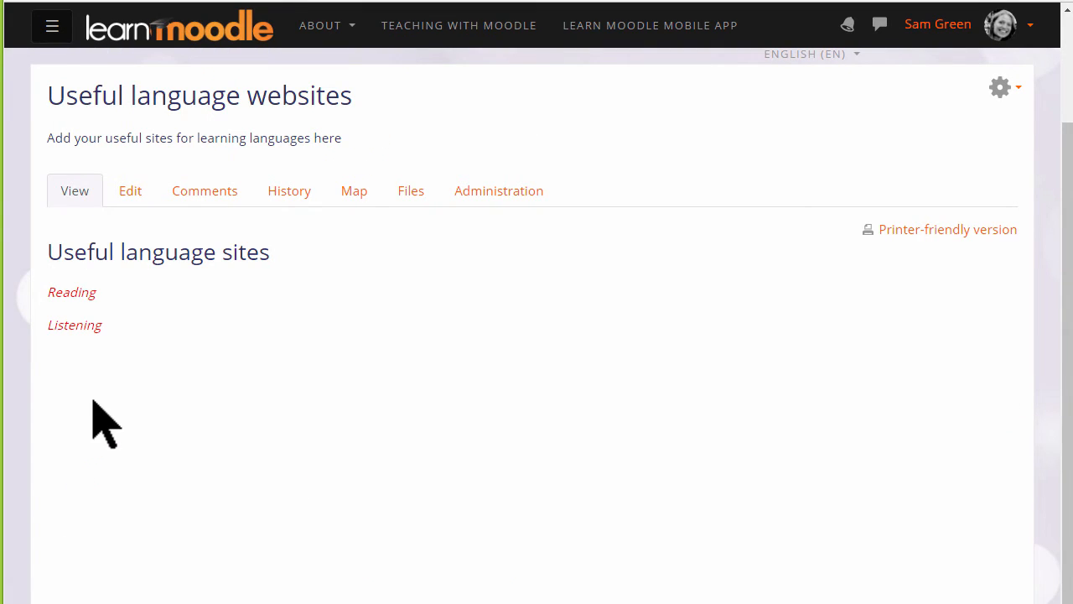
mouse_move(121, 352)
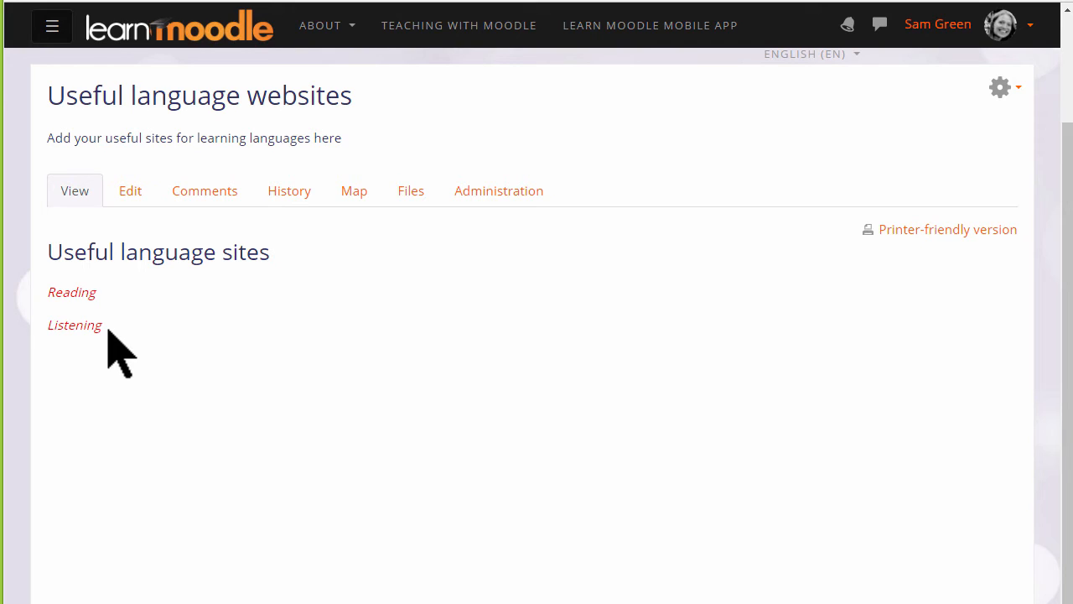
mouse_move(70, 291)
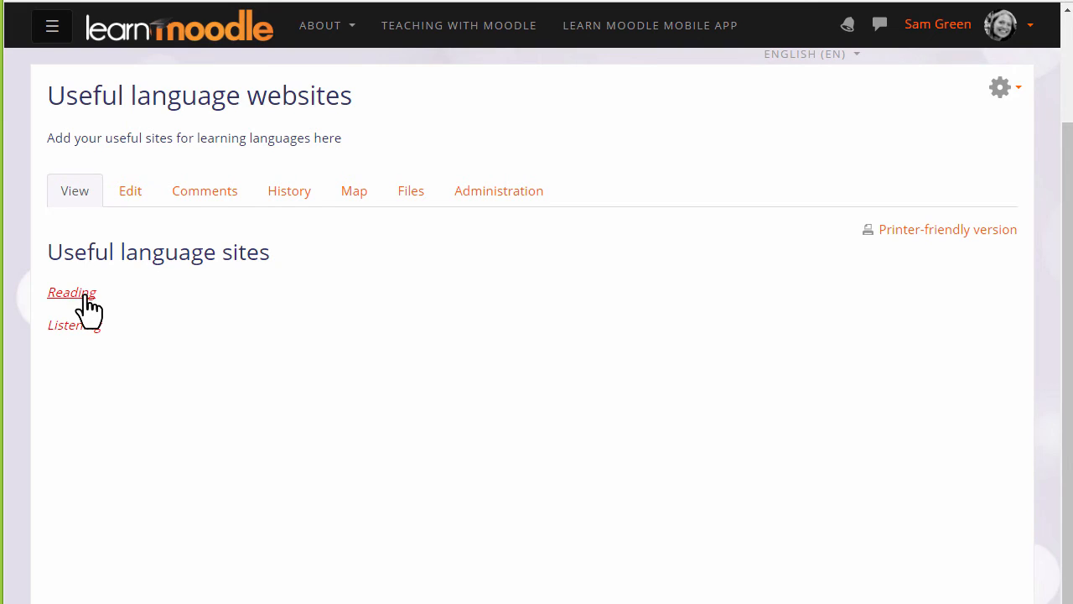
Create and save the Reading page asking for suggestions of useful websites to help with reading
click(70, 292)
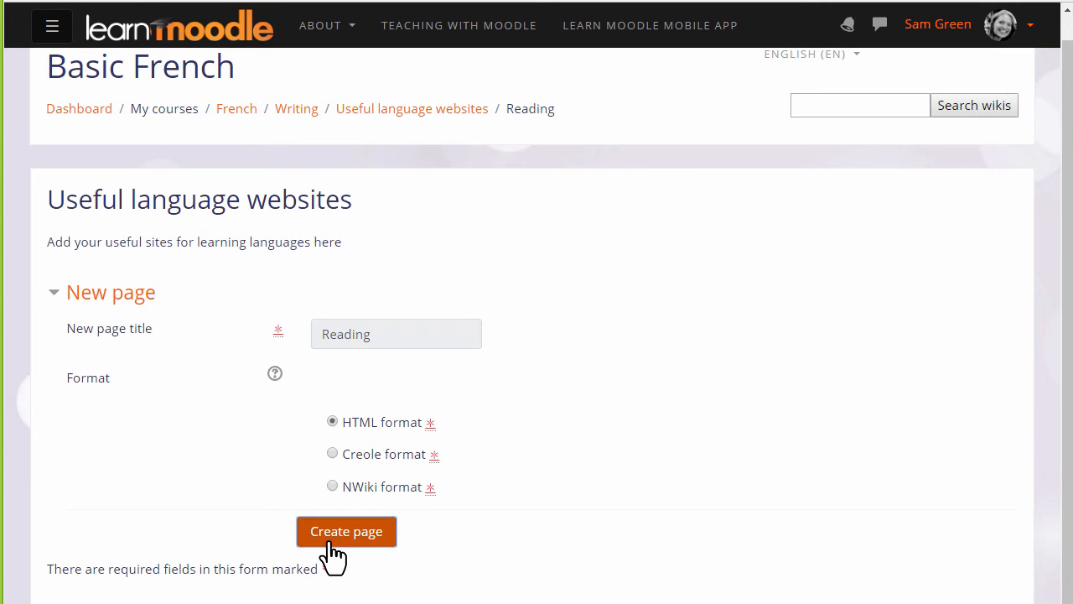
click(346, 530)
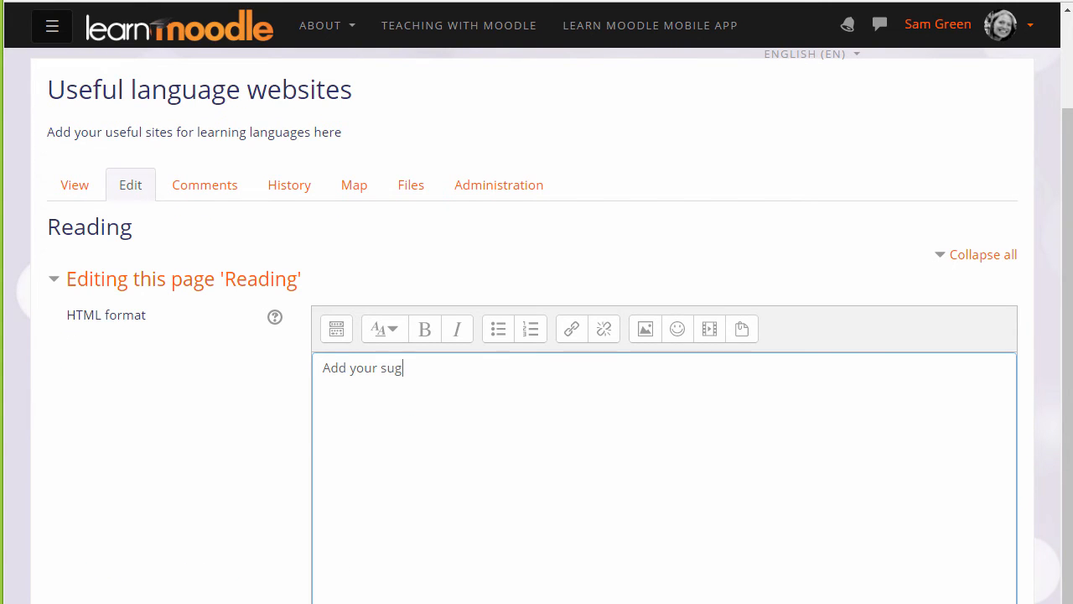
text(gestions for useful websi)
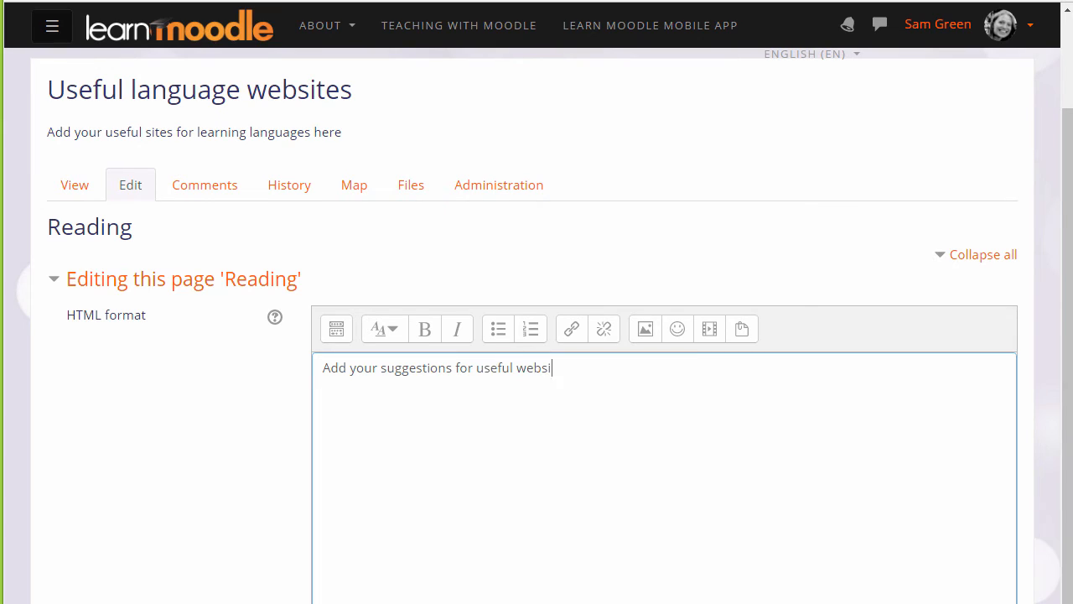
text(tes to help with reading here.)
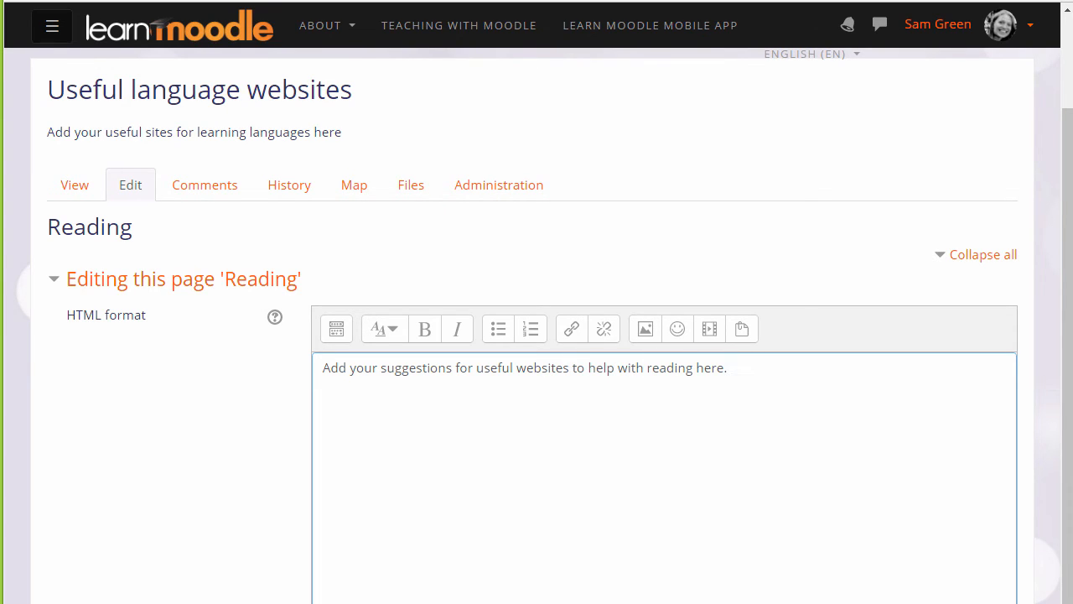
scroll(down, 3)
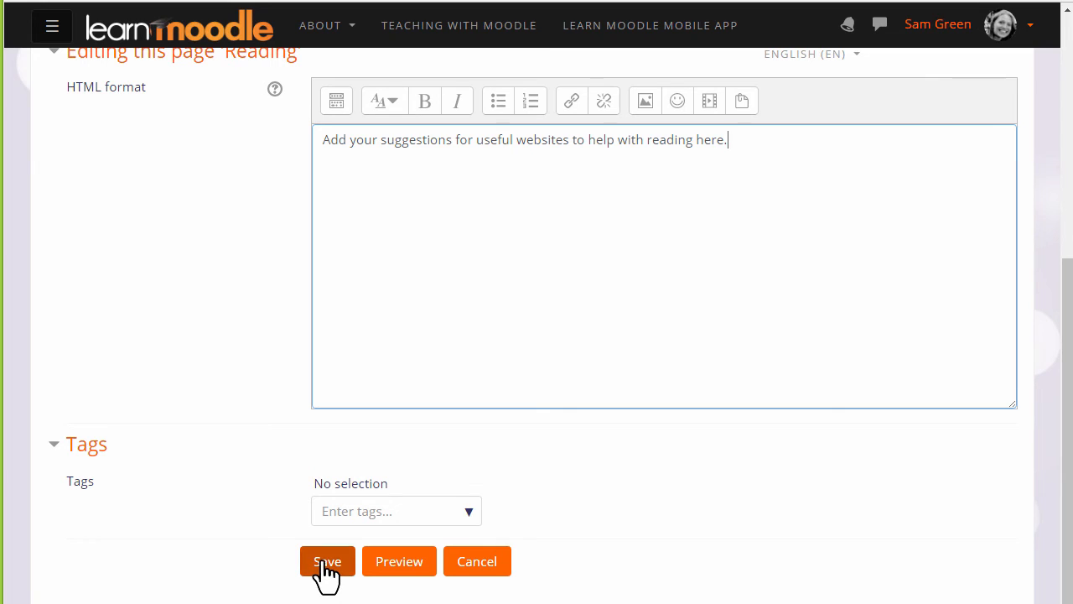
click(327, 560)
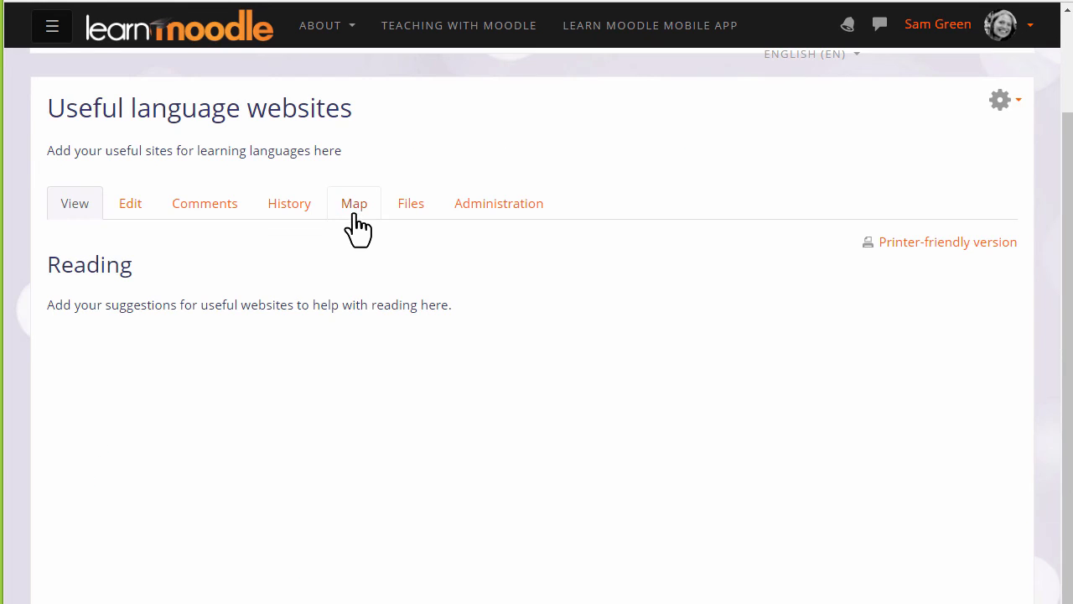
View the wiki Map listing the Reading and Useful language sites pages
click(354, 202)
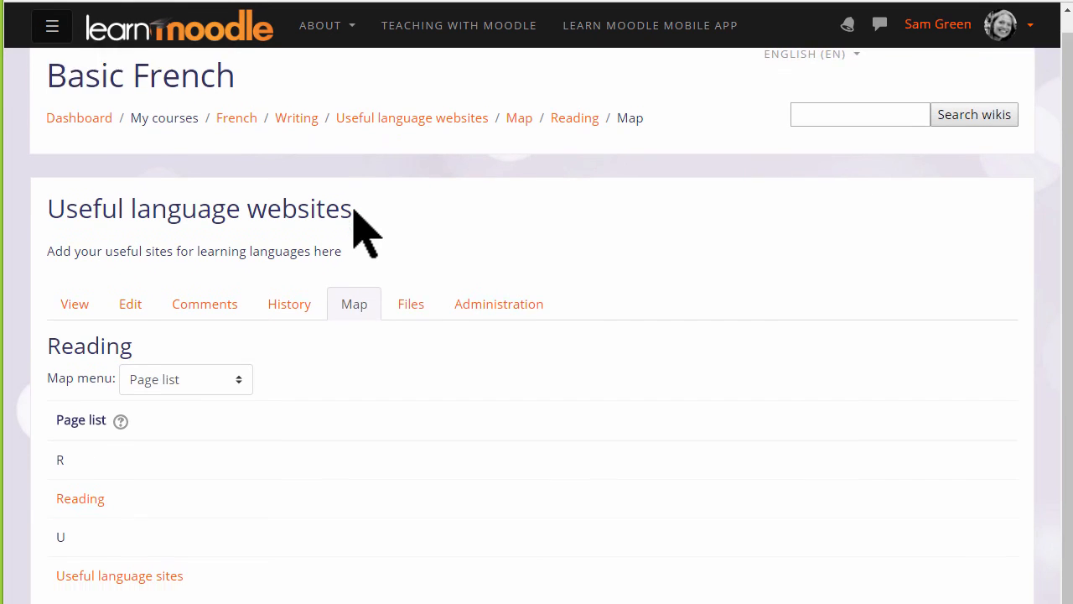
scroll(down, 3)
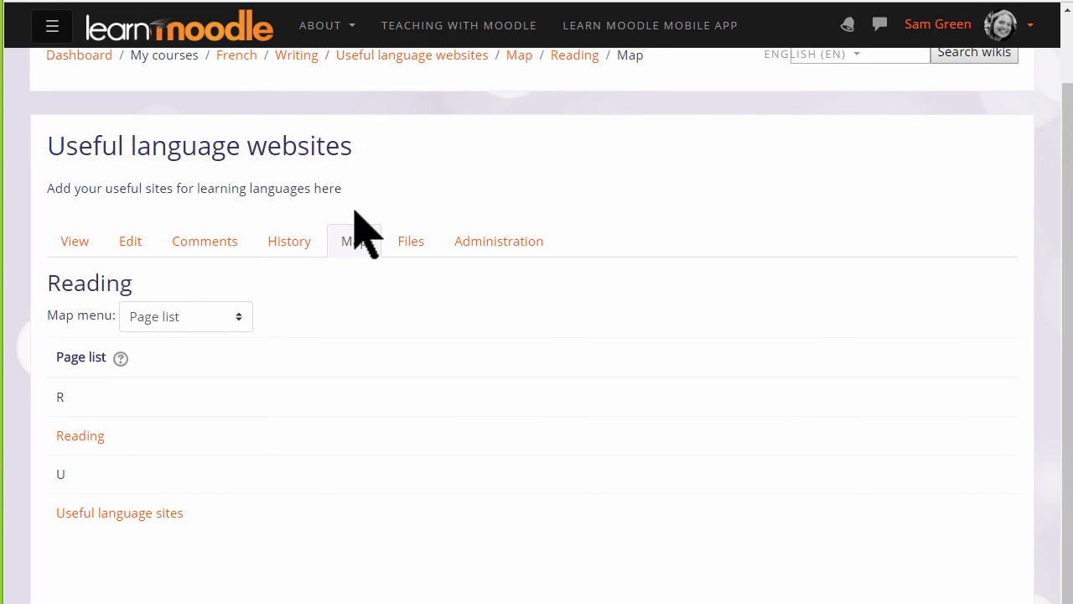
mouse_move(288, 242)
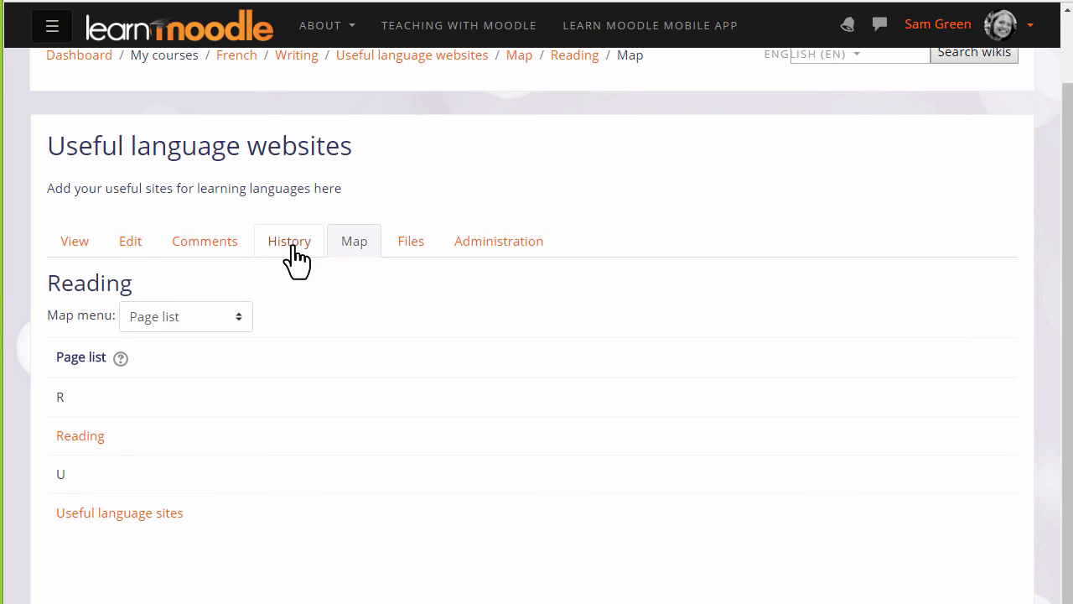
View the Reading page's History (version 1) and then its empty Comments
click(289, 242)
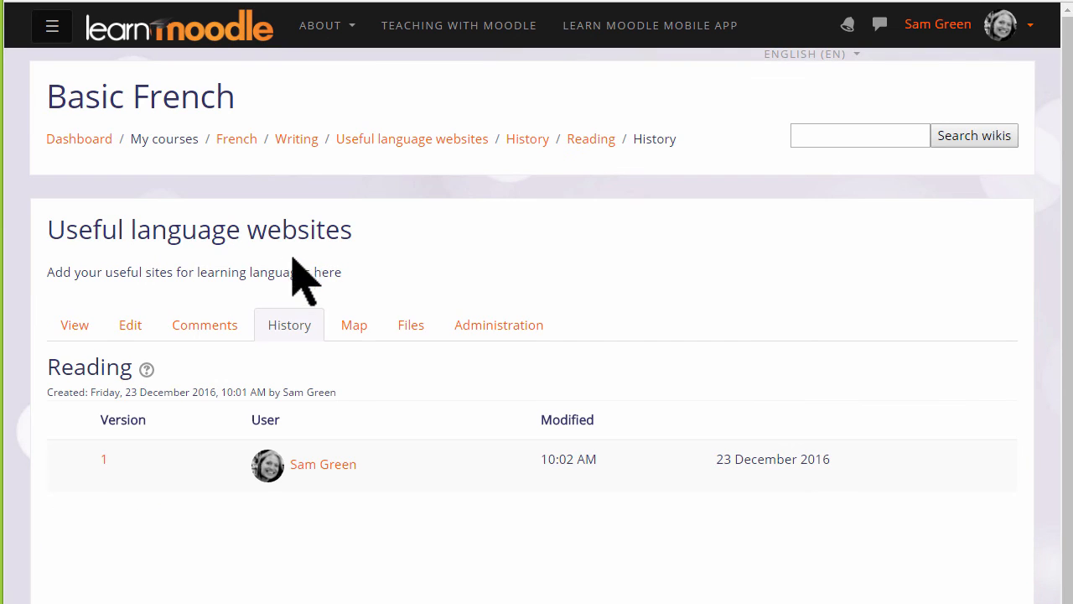
mouse_move(567, 495)
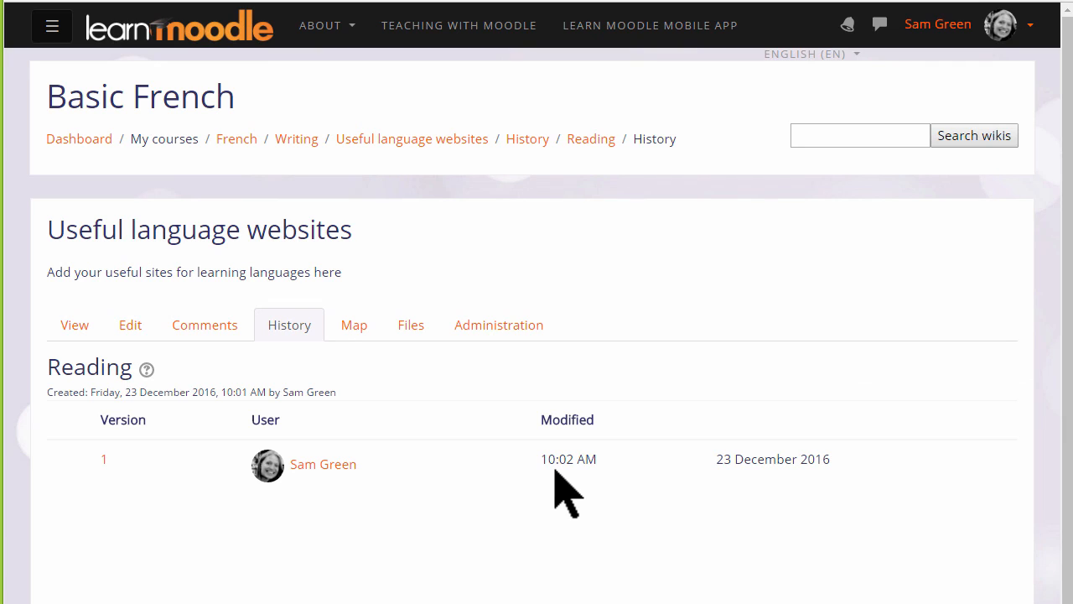
mouse_move(555, 469)
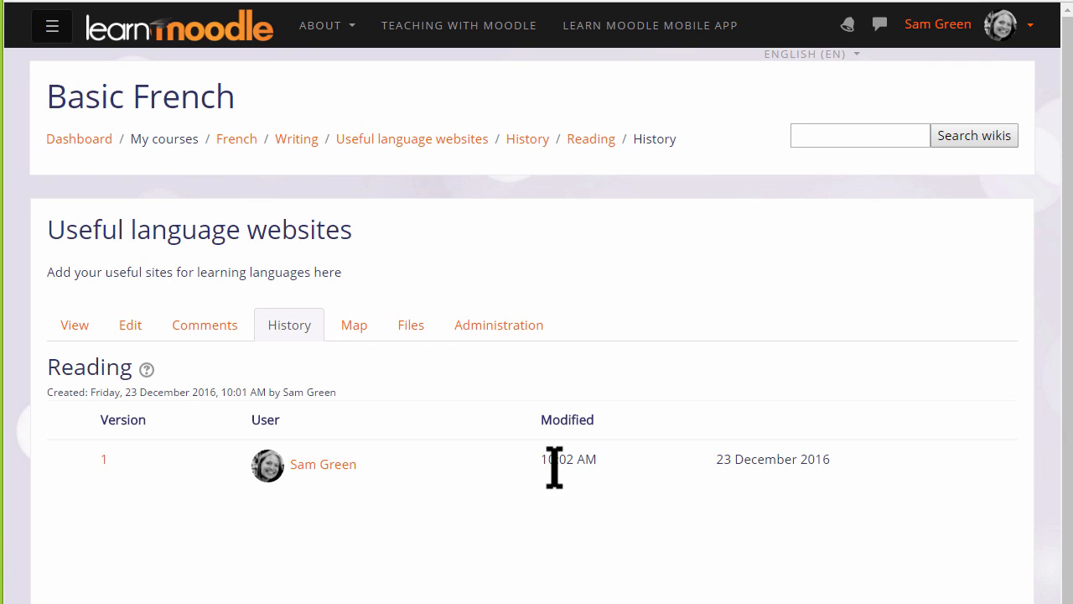
click(205, 325)
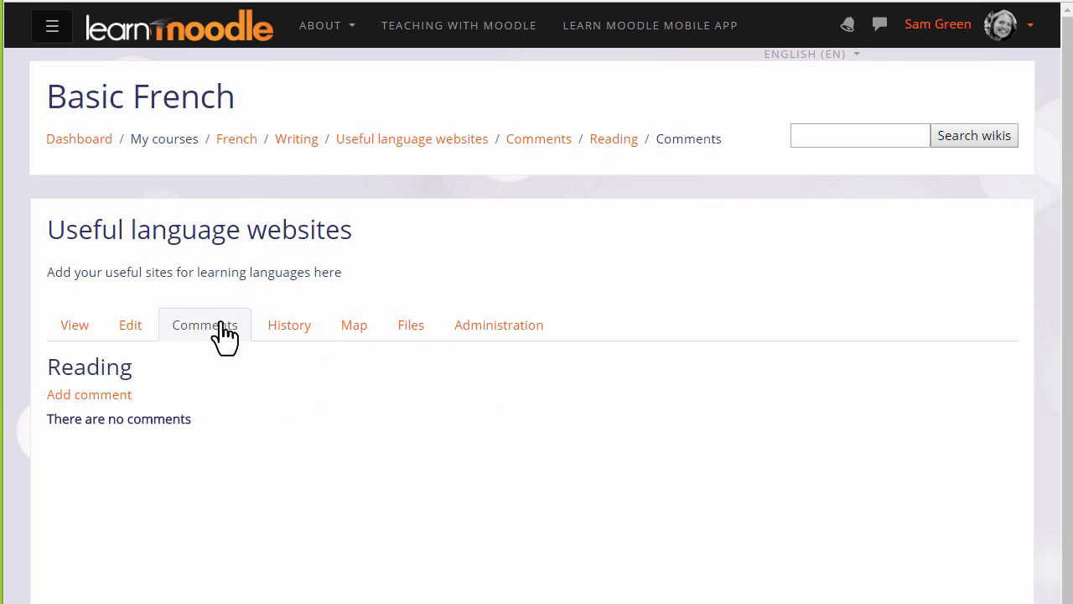
mouse_move(226, 445)
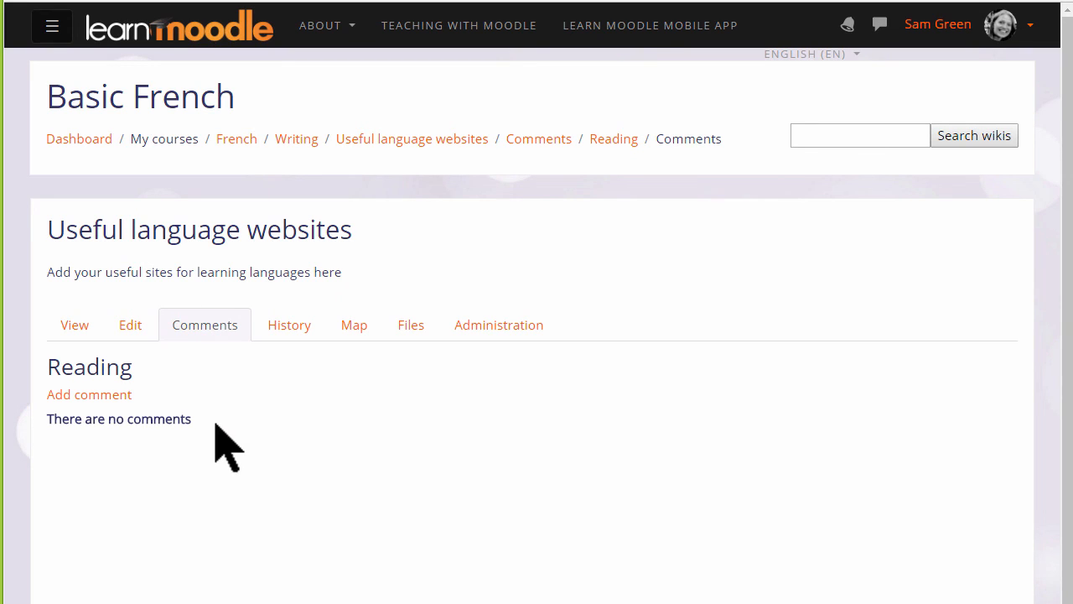